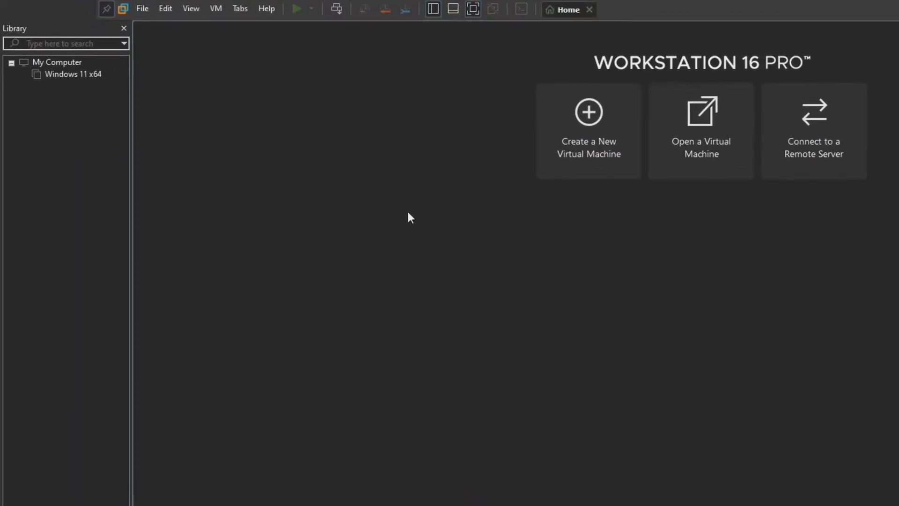
- Select the Windows 11 x64 VM in the Library and bring up its summary tab
{"action": "left_click", "coordinate": [70, 74]}
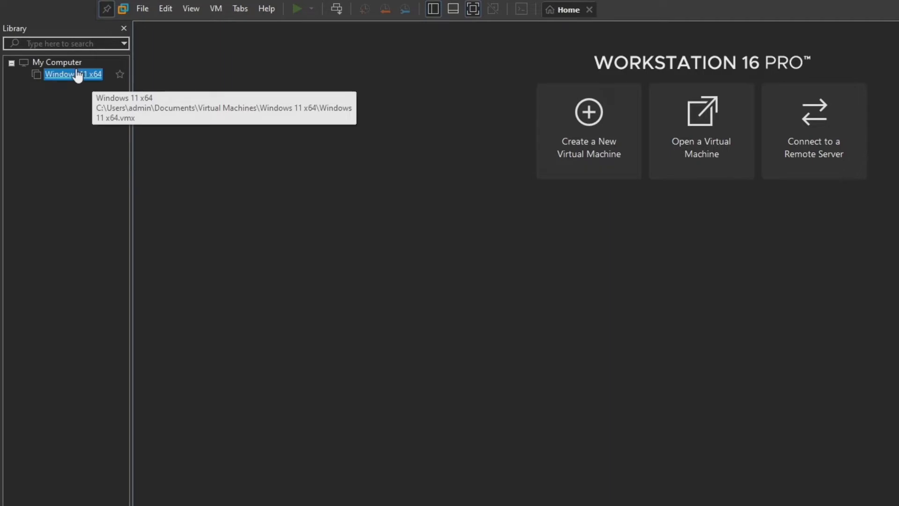
{"action": "double_click", "coordinate": [73, 74]}
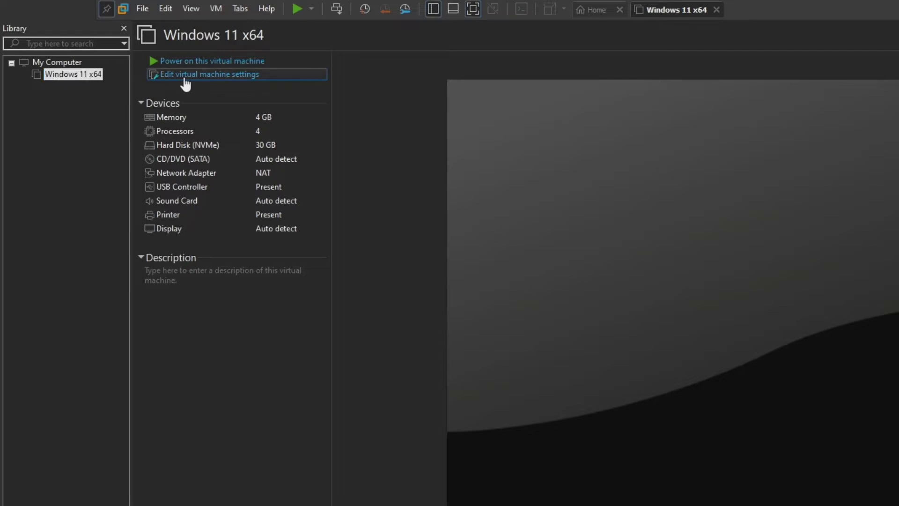
- Enter the VM's settings and show the Options page categories
{"action": "left_click", "coordinate": [209, 74]}
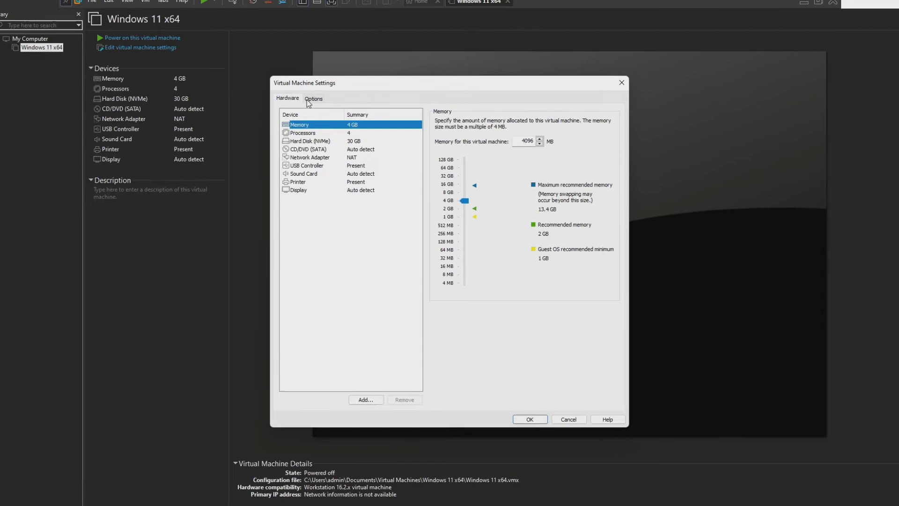
{"action": "left_click", "coordinate": [313, 98]}
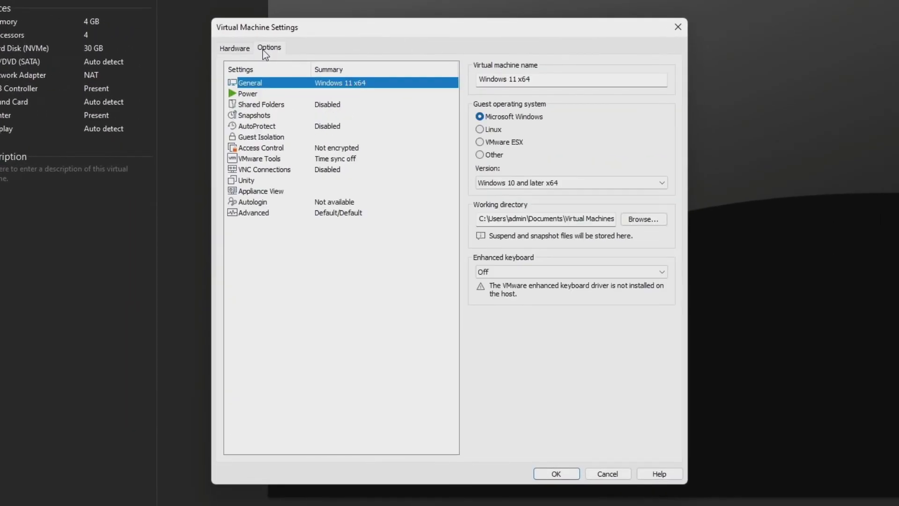
{"action": "mouse_move", "coordinate": [263, 217]}
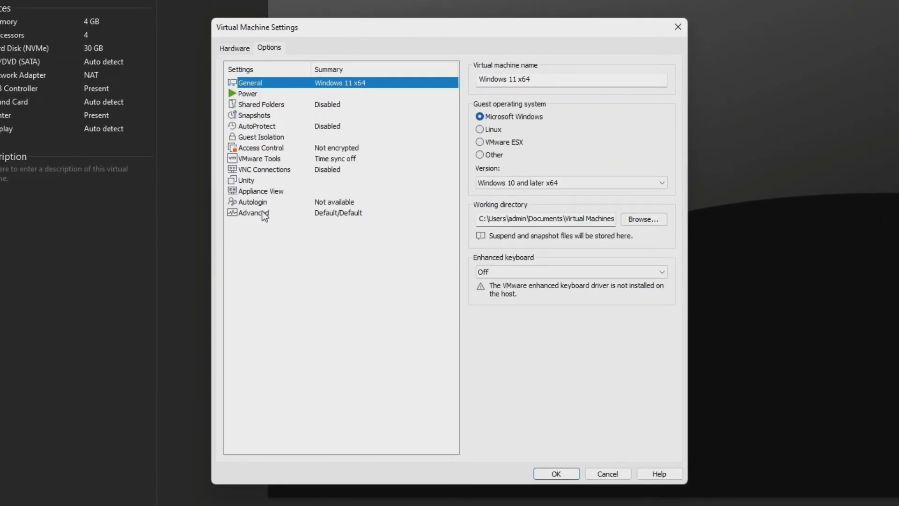
- Under Advanced, choose UEFI firmware with 'Enable secure boot' ticked and confirm with OK
{"action": "left_click", "coordinate": [253, 213]}
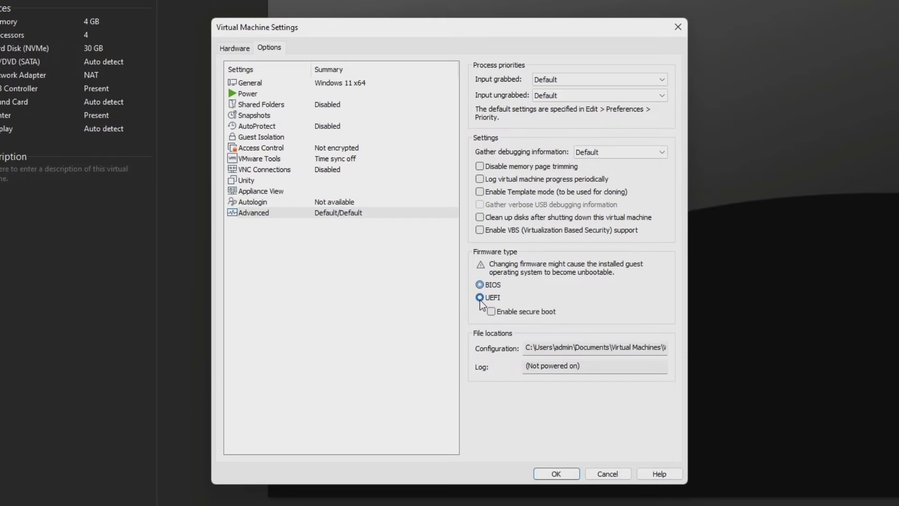
{"action": "left_click", "coordinate": [479, 297]}
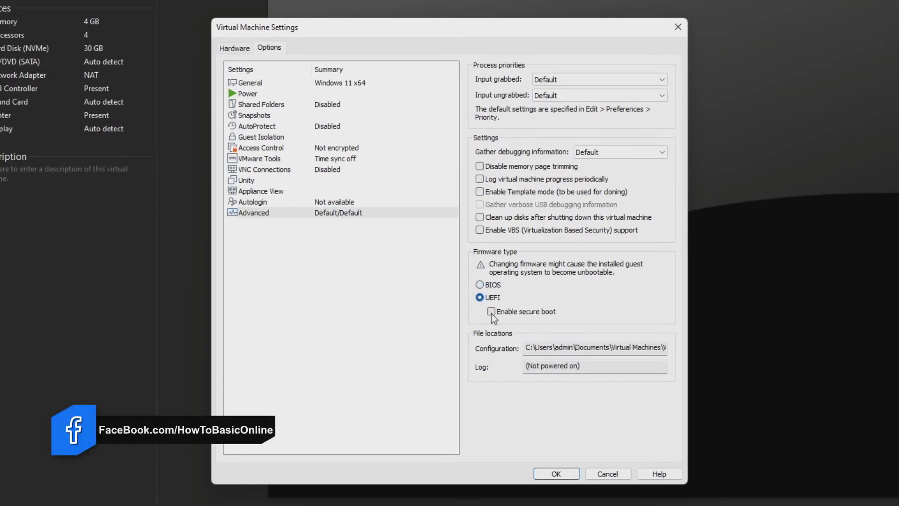
{"action": "left_click", "coordinate": [491, 312]}
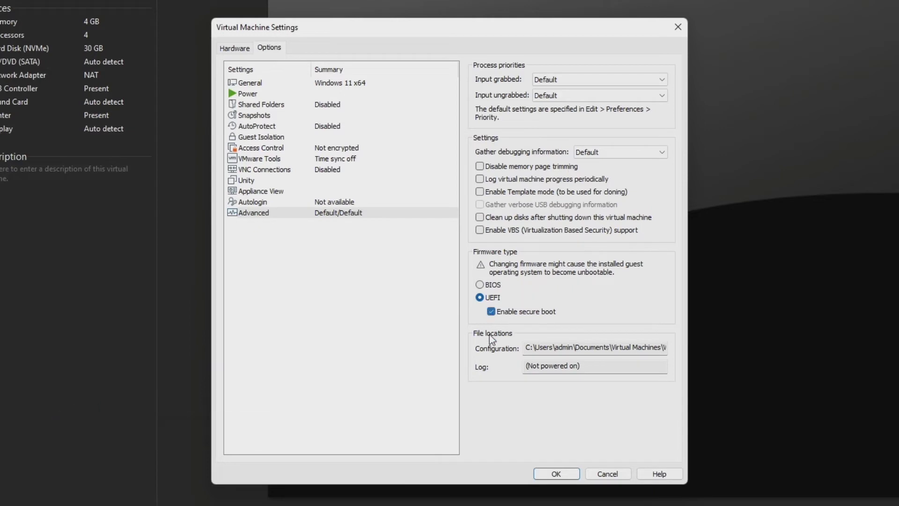
{"action": "left_click", "coordinate": [556, 473]}
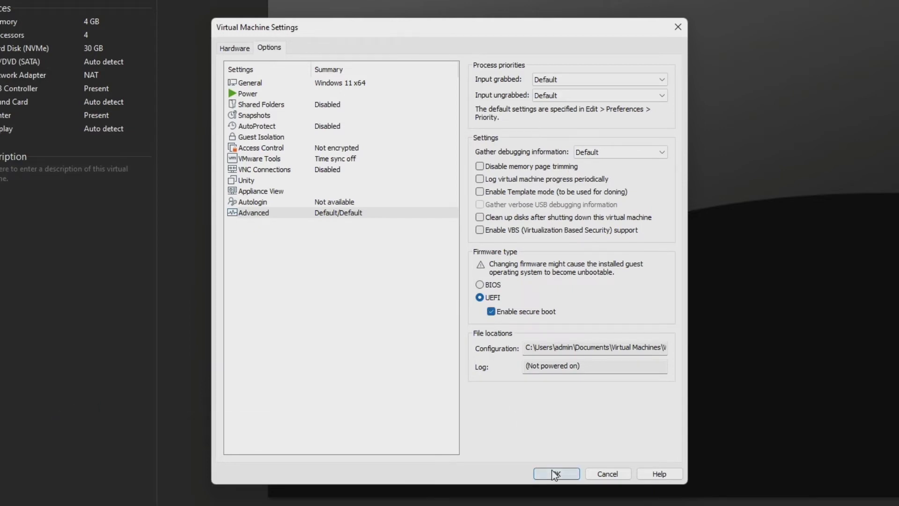
{"action": "left_click", "coordinate": [555, 473]}
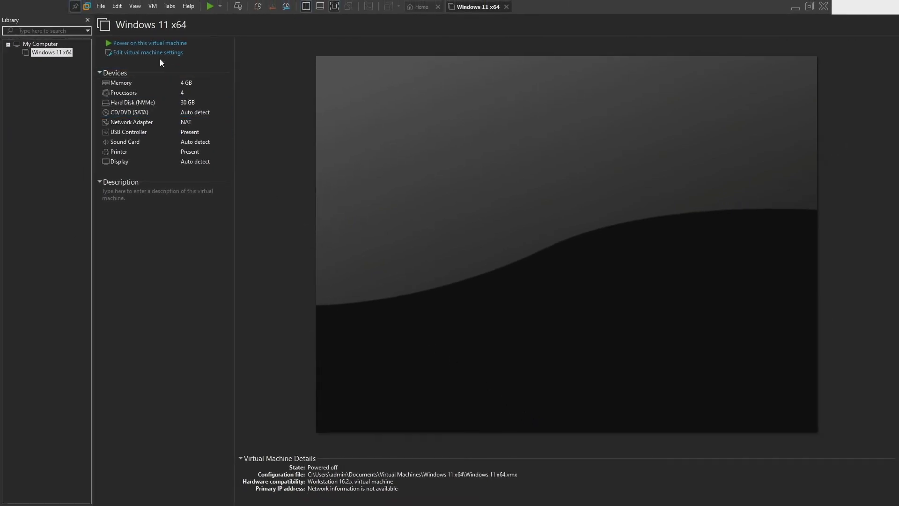
- Start the Windows 11 x64 VM so the VMware boot screen appears
{"action": "left_click", "coordinate": [150, 43]}
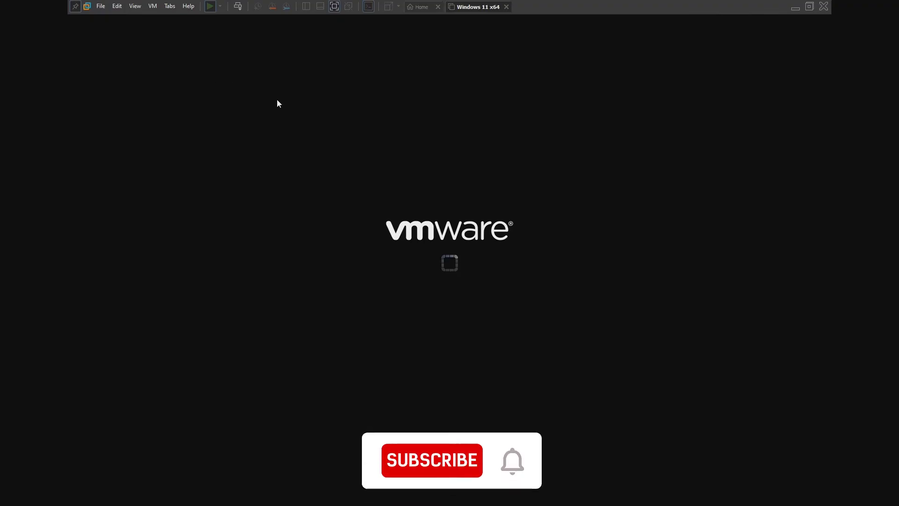